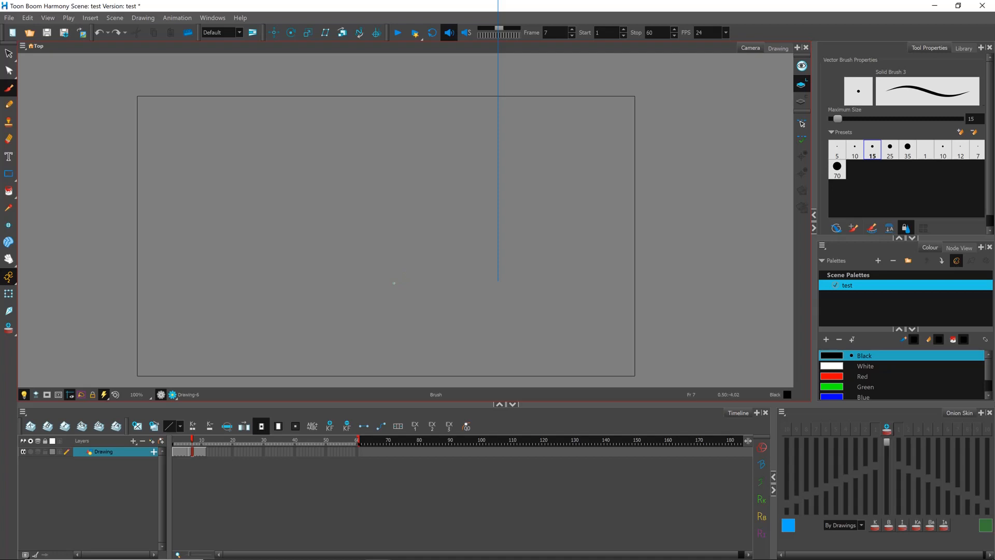
Move the playhead to frame 1 of the Drawing layer.
{"action": "left_click", "coordinate": [197, 442]}
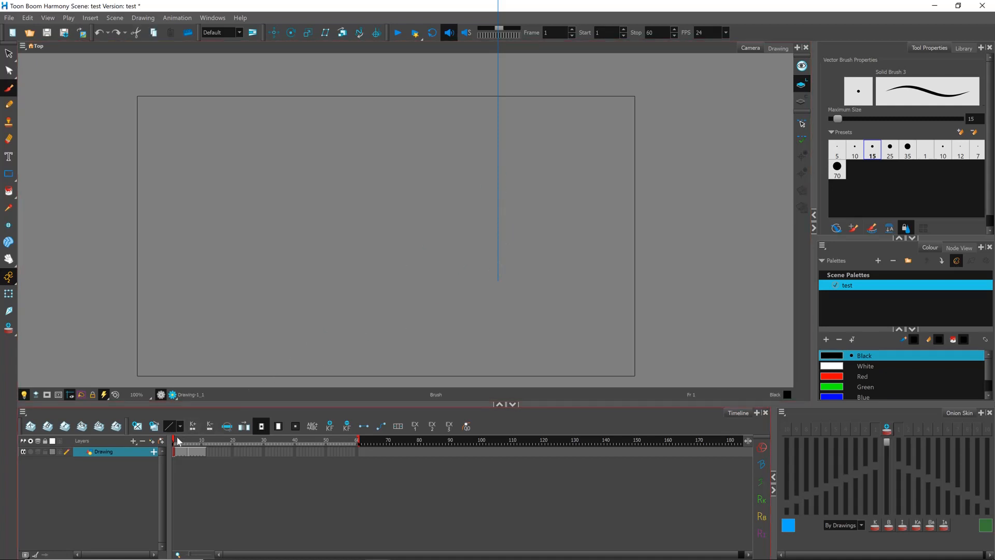
On frame 6, draw two parallel slanted black brush strokes in the Camera view.
{"action": "left_click", "coordinate": [176, 440]}
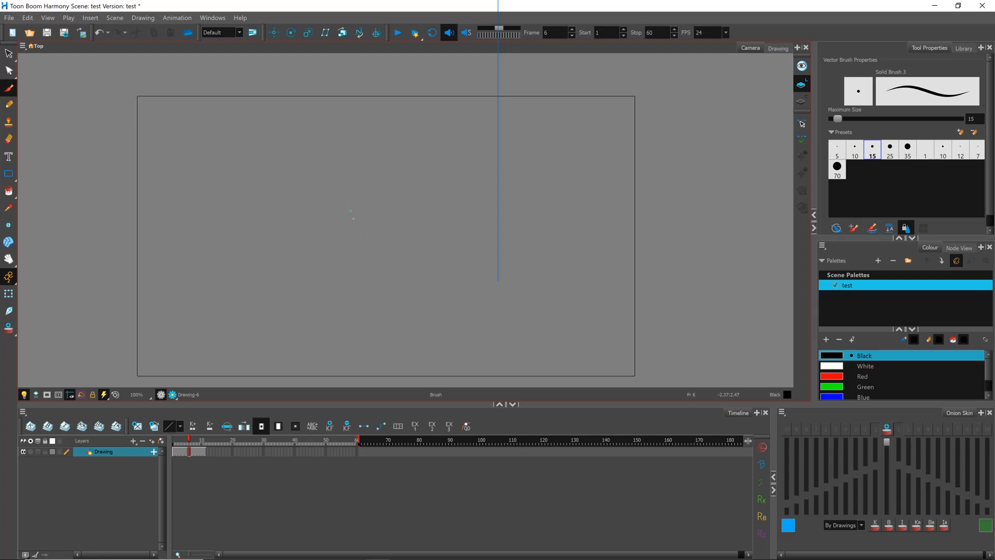
{"action": "left_click_drag", "start_coordinate": [351, 201], "coordinate": [392, 266]}
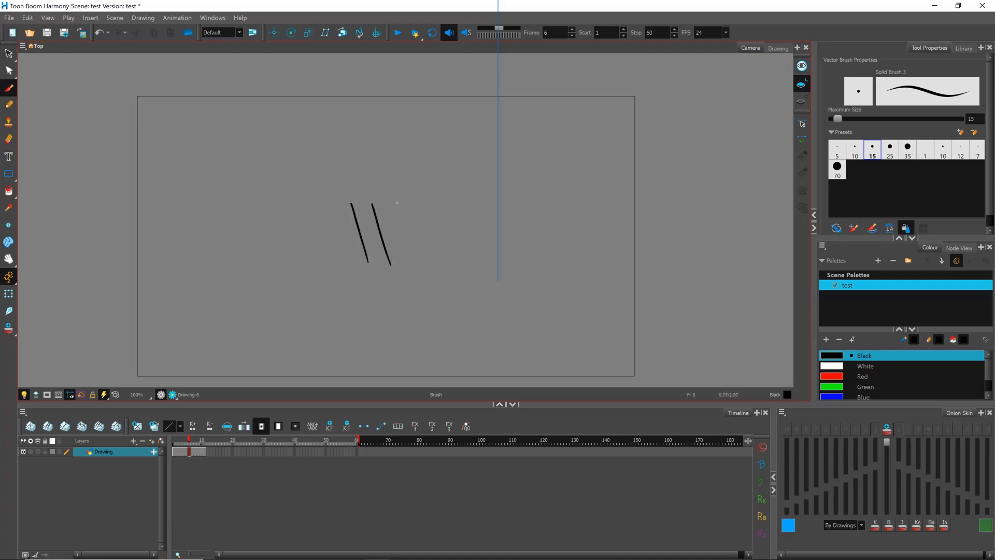
{"action": "left_click_drag", "start_coordinate": [396, 201], "coordinate": [412, 266]}
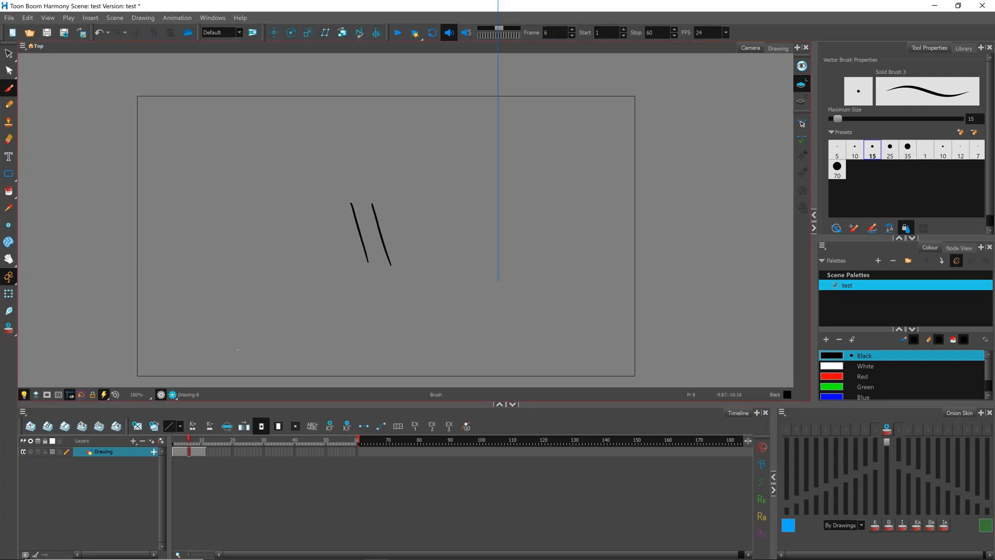
Undo the two brush strokes on drawing 6 with Ctrl+Z.
{"action": "key", "text": "ctrl+z"}
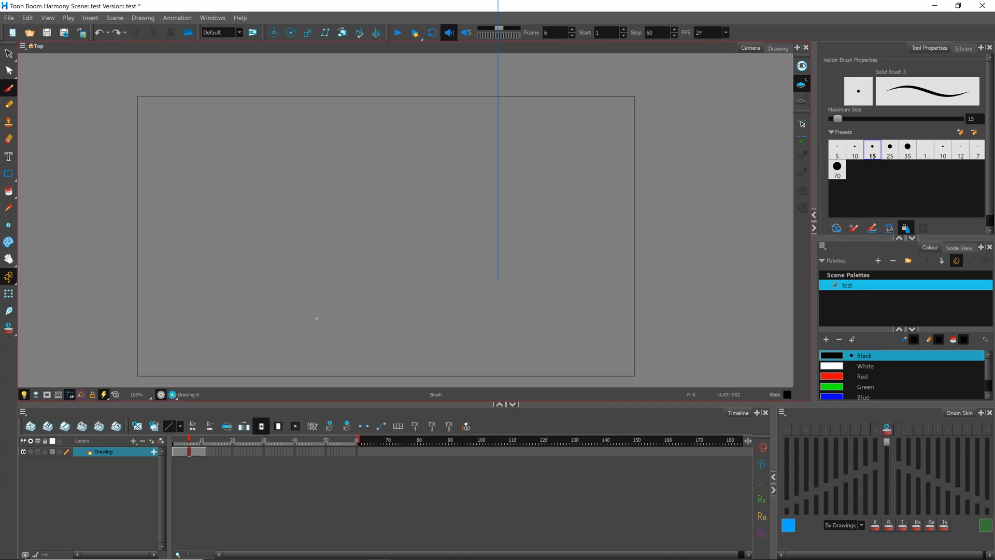
{"action": "left_click", "coordinate": [27, 17]}
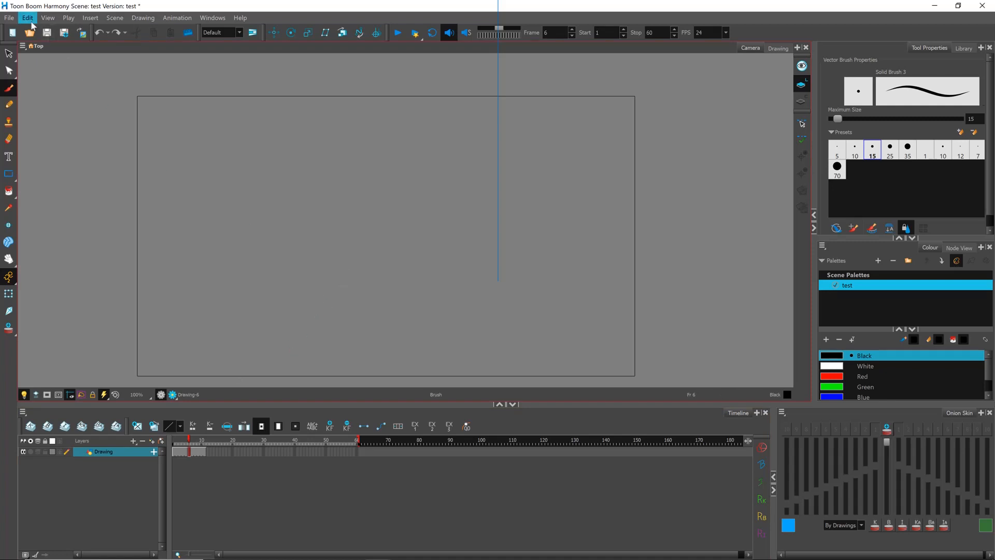
Enable 'Restore Current Selected Drawing on Undo' in the Advanced preferences.
{"action": "left_click", "coordinate": [26, 17]}
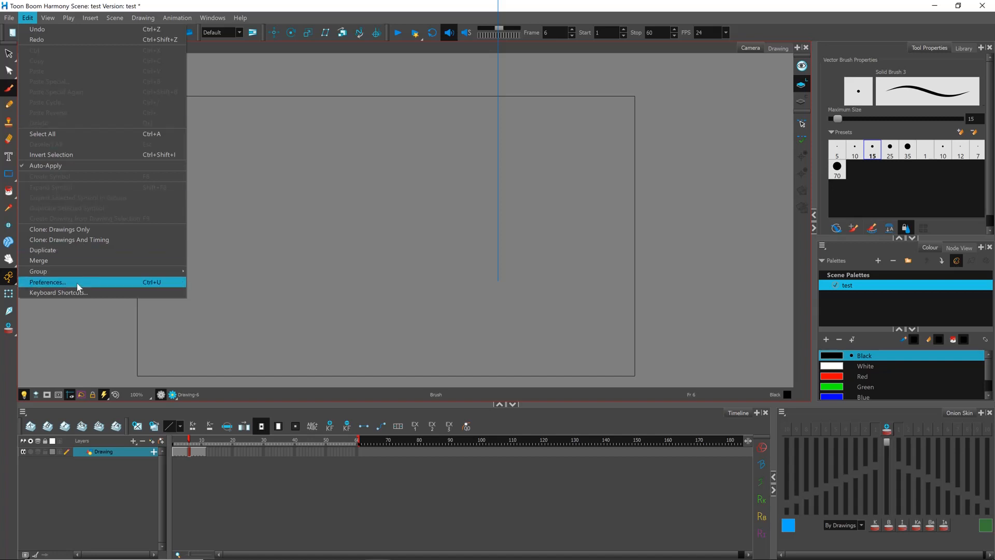
{"action": "left_click", "coordinate": [48, 282]}
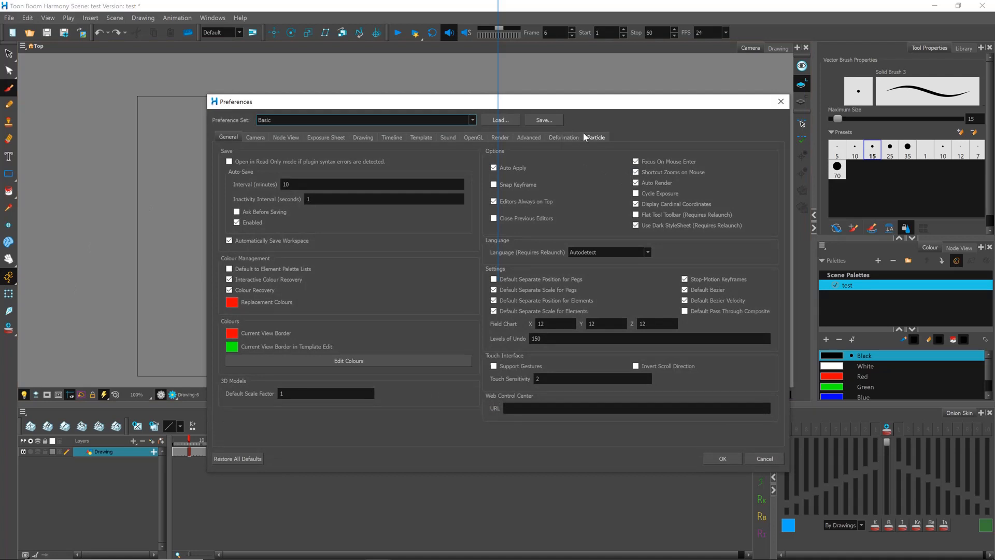
{"action": "left_click", "coordinate": [527, 137]}
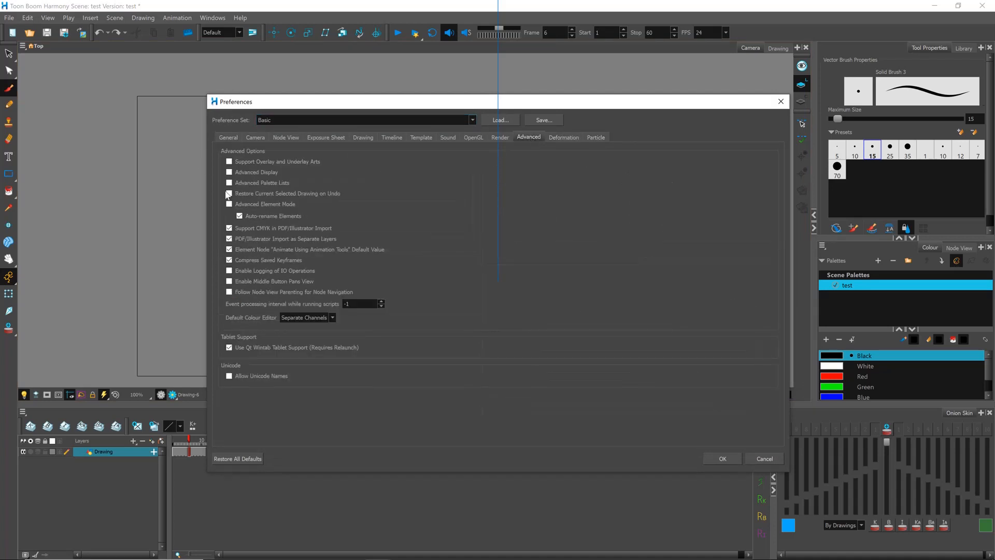
{"action": "left_click", "coordinate": [229, 194]}
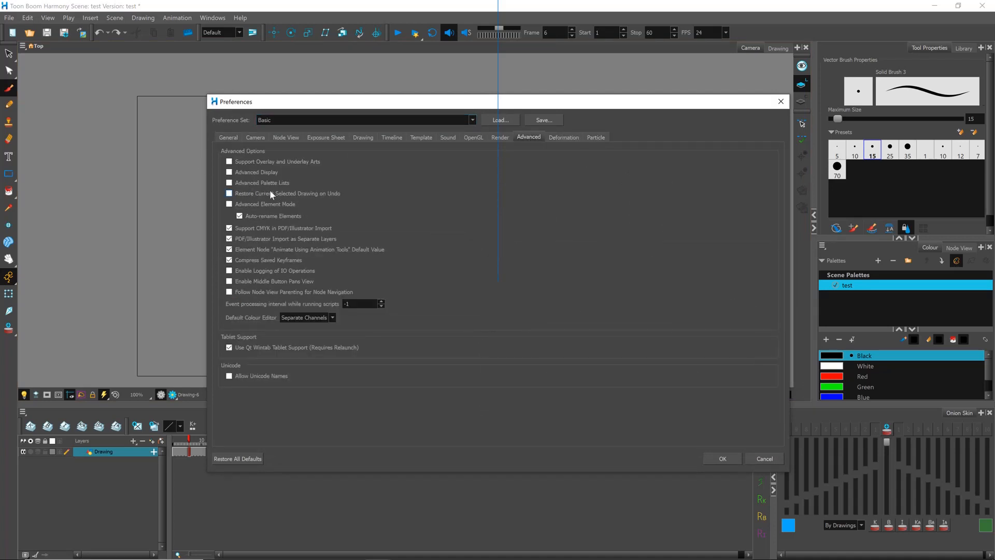
{"action": "left_click", "coordinate": [229, 193]}
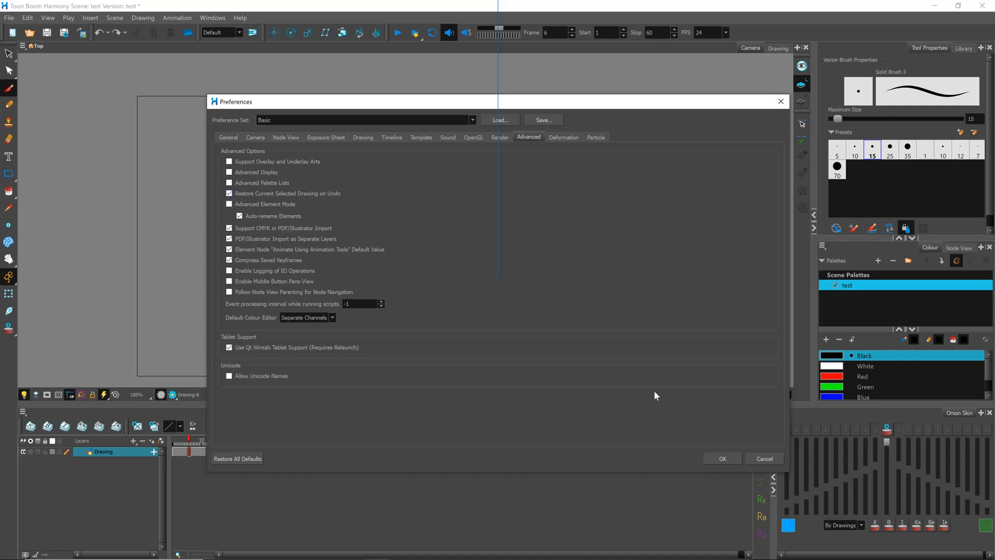
{"action": "left_click", "coordinate": [721, 458]}
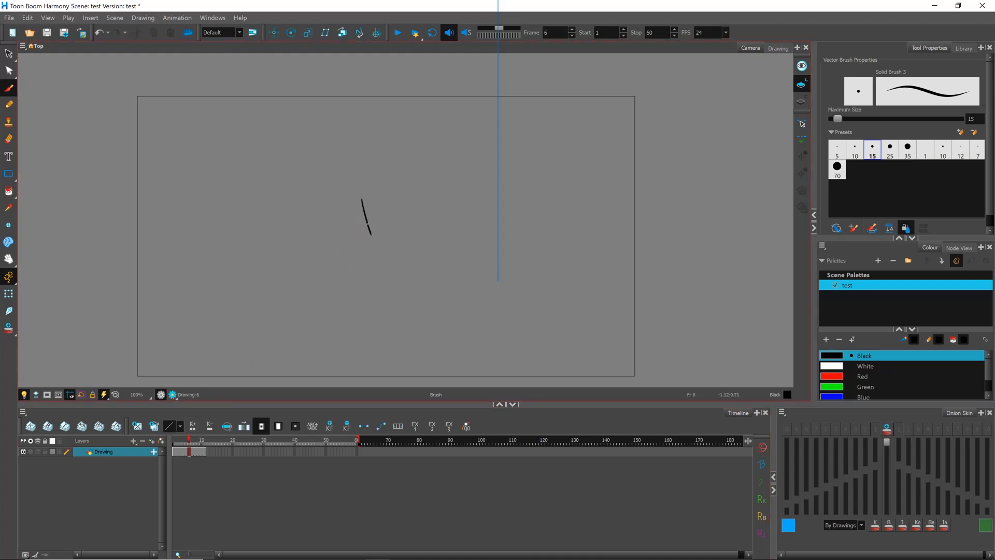
Draw a slanted brush stroke on drawing 6, then undo it with Ctrl+Z.
{"action": "left_click_drag", "start_coordinate": [361, 200], "coordinate": [381, 241]}
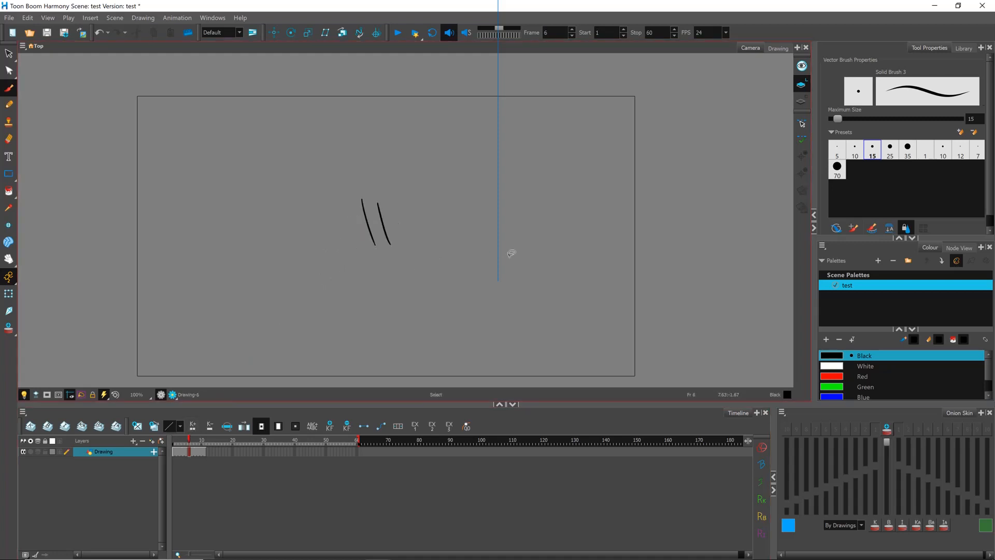
{"action": "key", "text": "ctrl+z"}
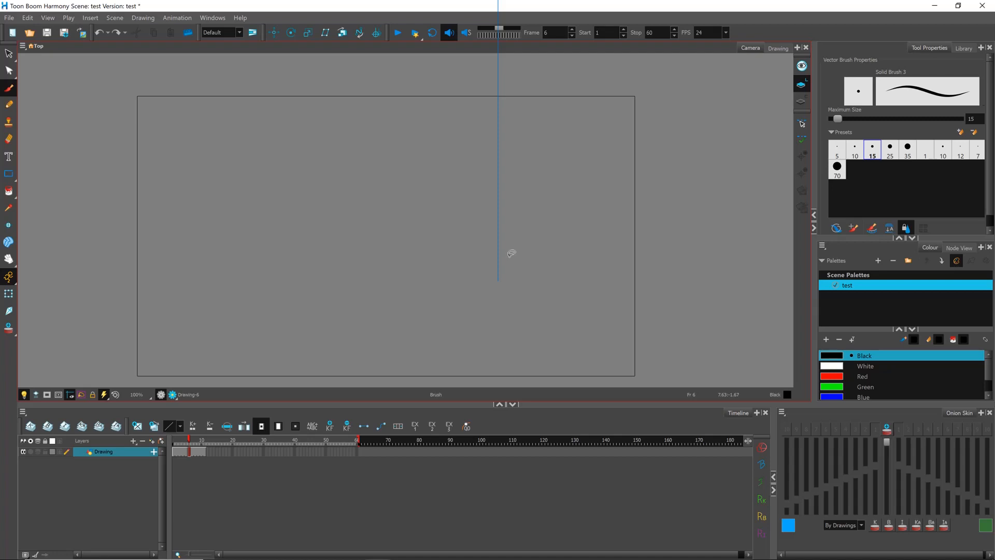
{"action": "mouse_move", "coordinate": [237, 406]}
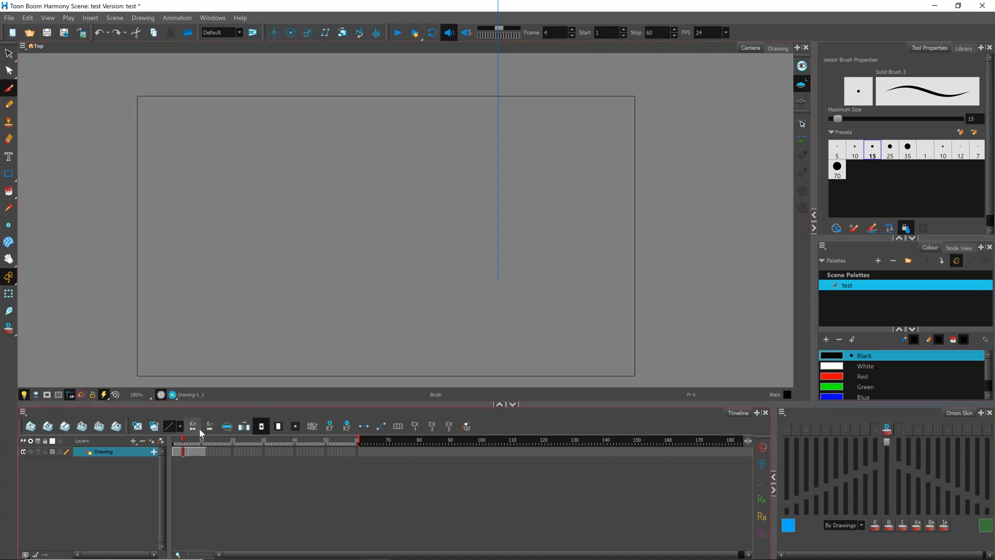
{"action": "left_click", "coordinate": [108, 32]}
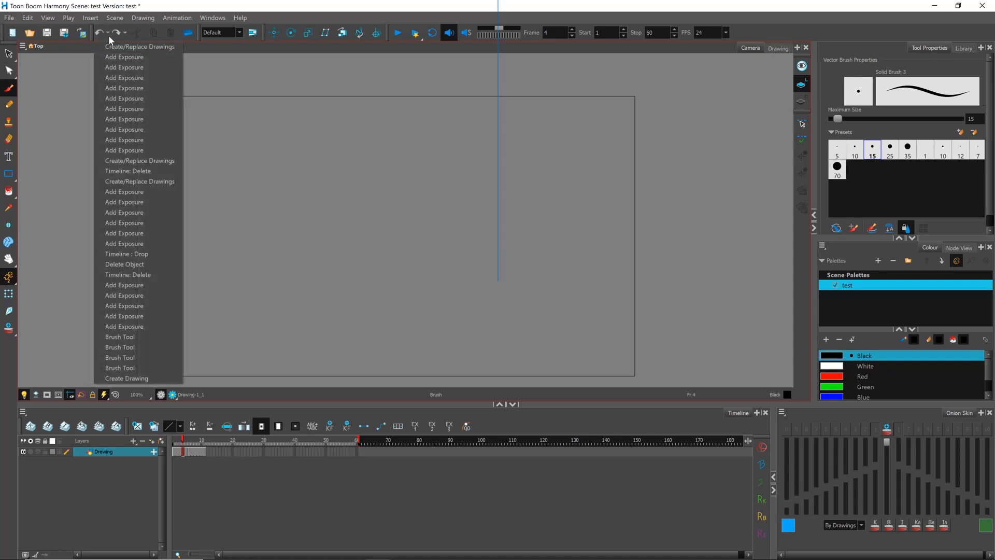
{"action": "mouse_move", "coordinate": [125, 57]}
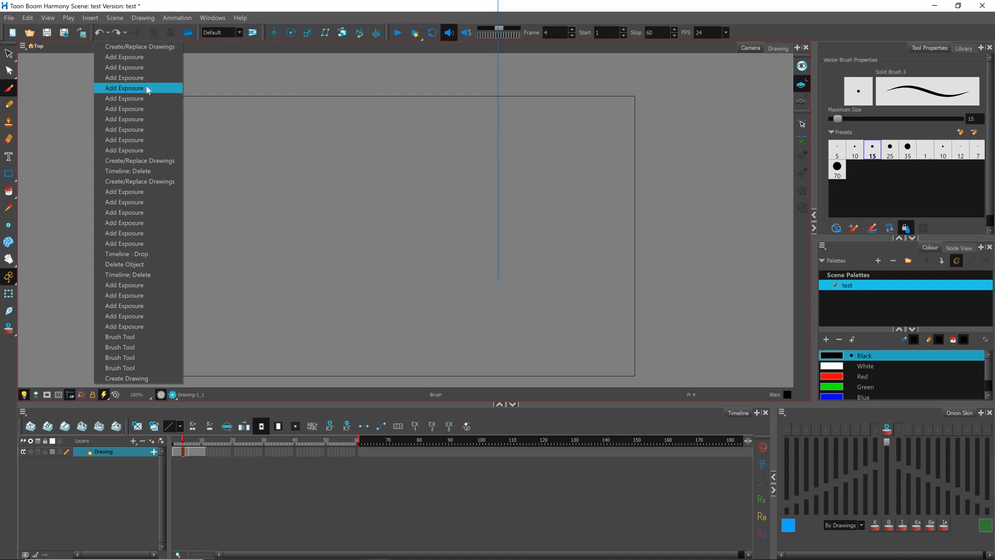
{"action": "mouse_move", "coordinate": [91, 42]}
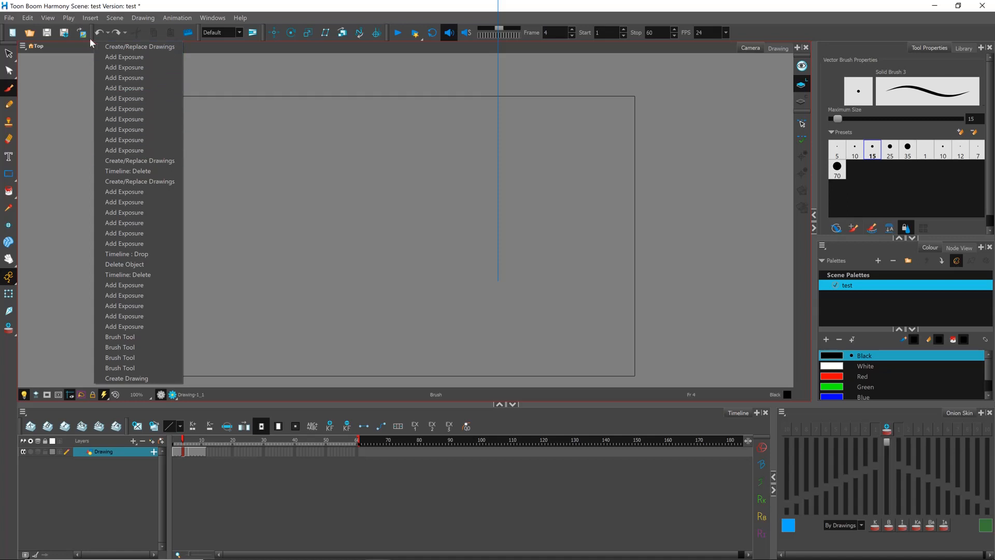
{"action": "left_click", "coordinate": [385, 235]}
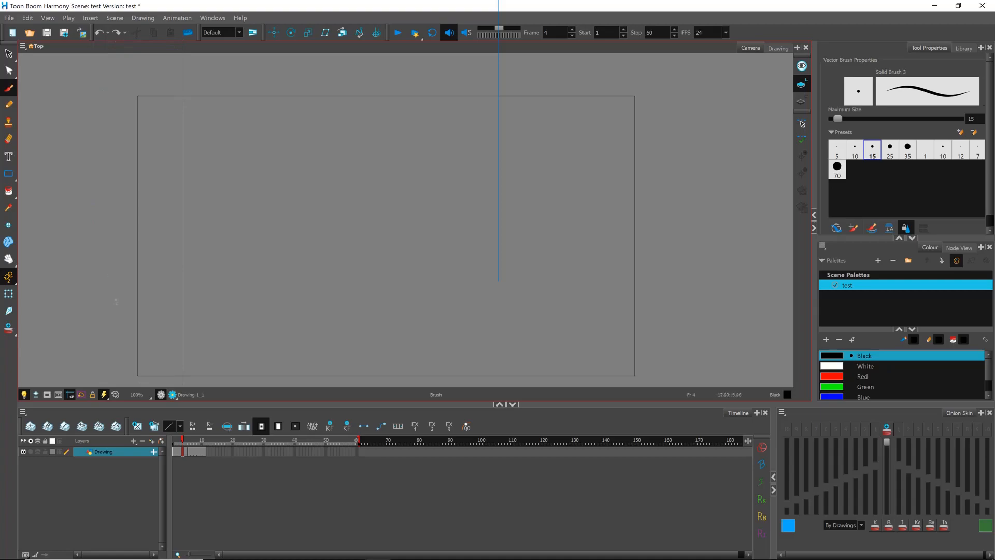